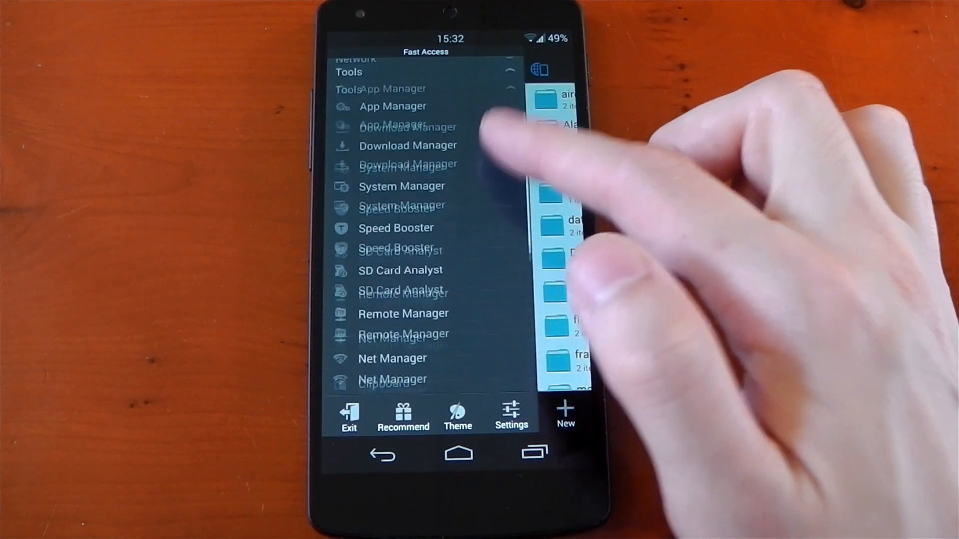
Mount the root path as RW through Root Explorer's Mount R/W option
{"action": "scroll", "scroll_direction": "down", "scroll_amount": 3}
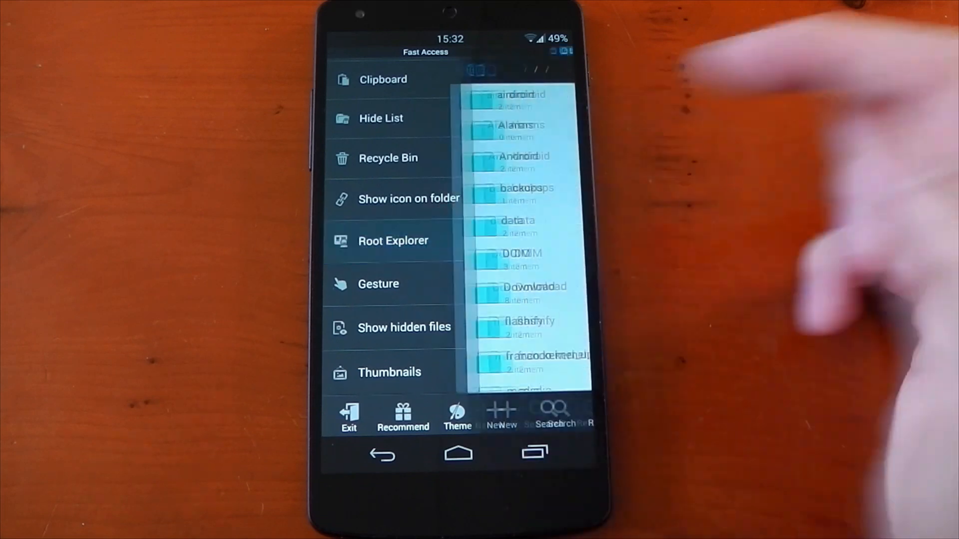
{"action": "left_click", "coordinate": [393, 241]}
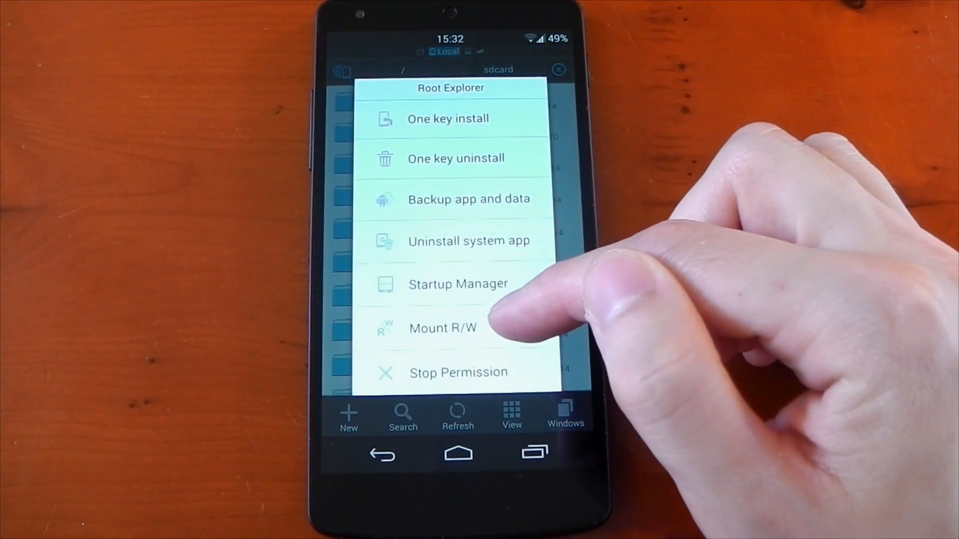
{"action": "left_click", "coordinate": [443, 328]}
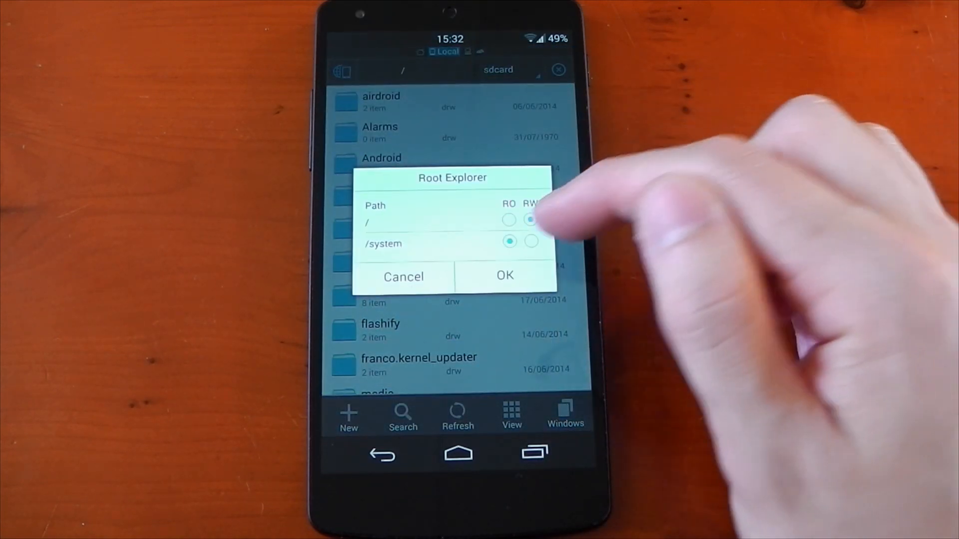
{"action": "left_click", "coordinate": [504, 276]}
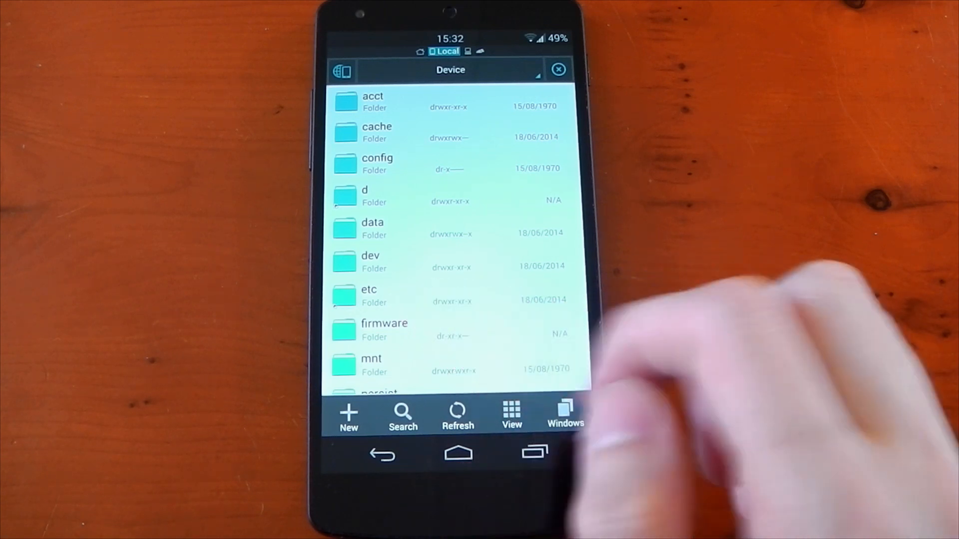
Open /etc/mixer_paths.xml as text in ES Note Editor
{"action": "left_click", "coordinate": [369, 296]}
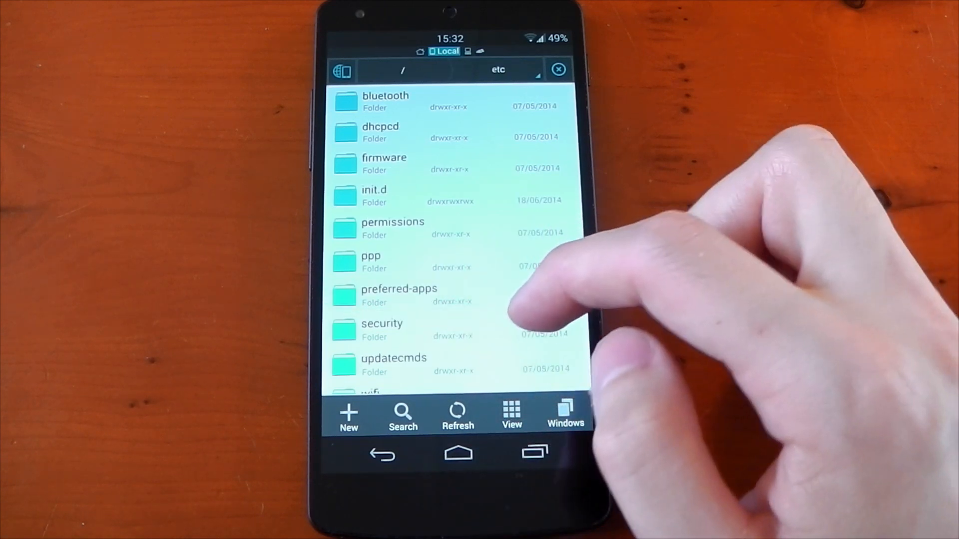
{"action": "scroll", "scroll_direction": "down", "scroll_amount": 3}
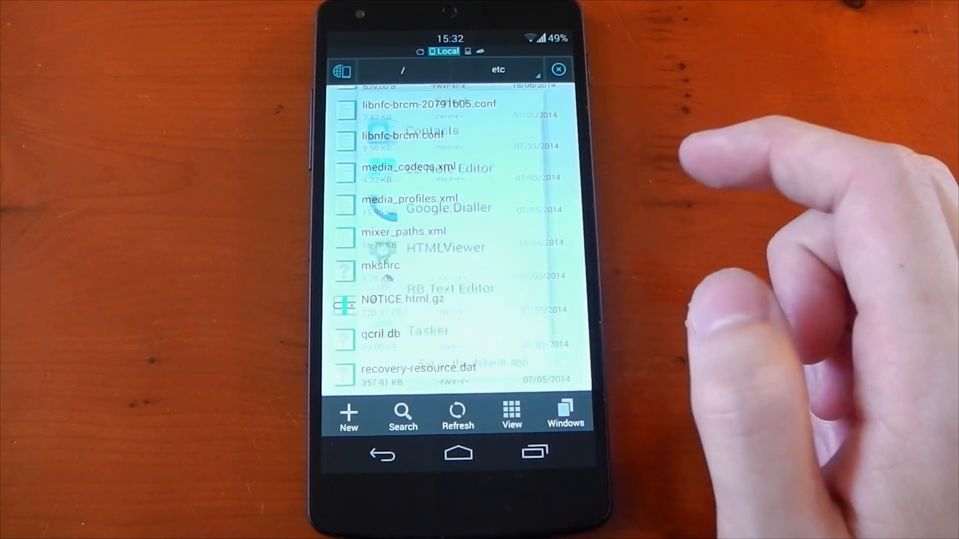
{"action": "left_click", "coordinate": [403, 231]}
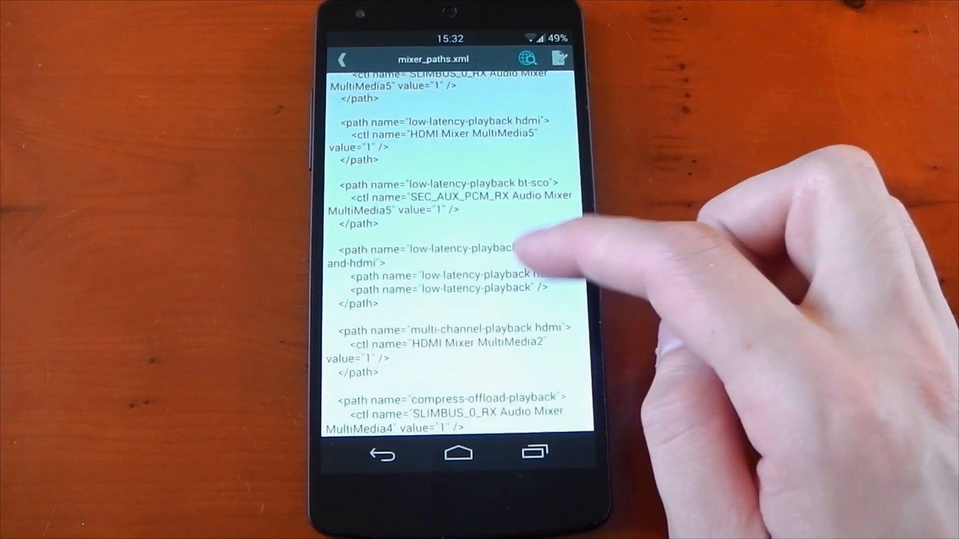
Scroll down to the speaker path entries with RX7 Digital Volume and SPK DRV Volume
{"action": "scroll", "scroll_direction": "down", "scroll_amount": 3}
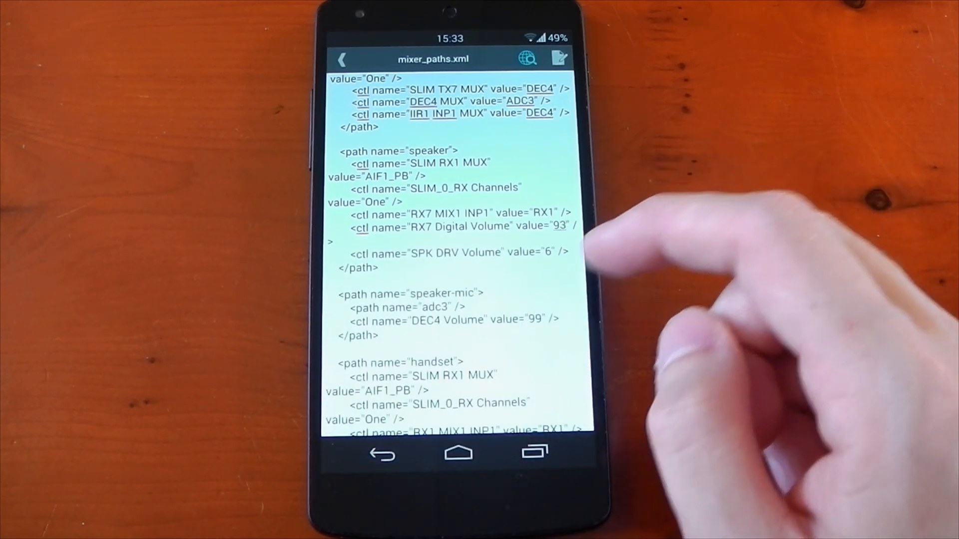
{"action": "scroll", "scroll_direction": "down", "scroll_amount": 3}
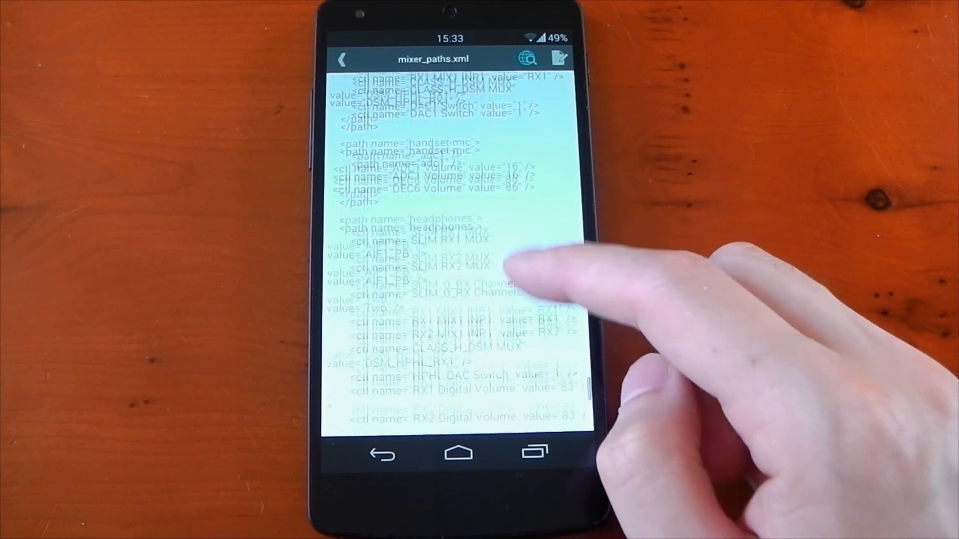
Enable editing and raise the headphones HPHL and HPHR Volume values from 15 to 20
{"action": "scroll", "scroll_direction": "down", "scroll_amount": 3}
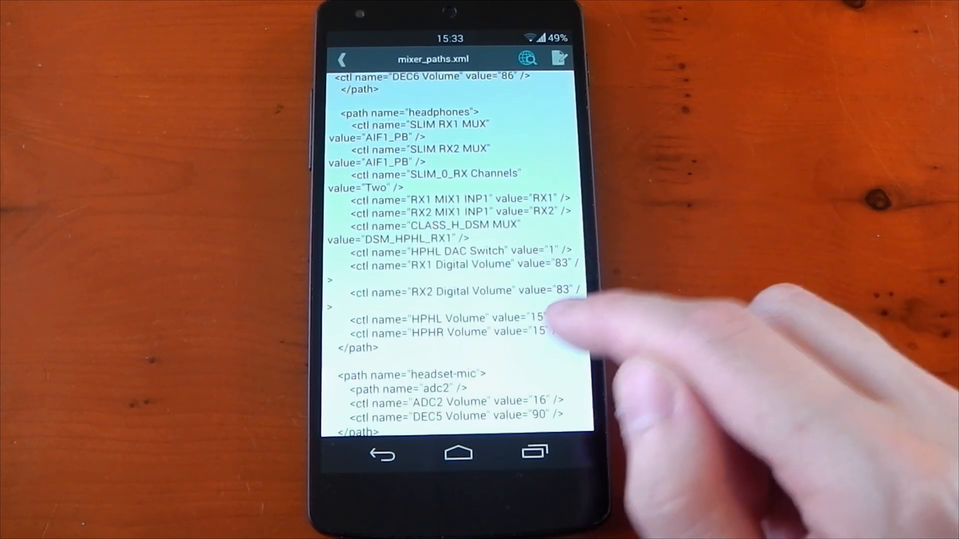
{"action": "left_click", "coordinate": [541, 332]}
{"action": "type", "text": "20"}
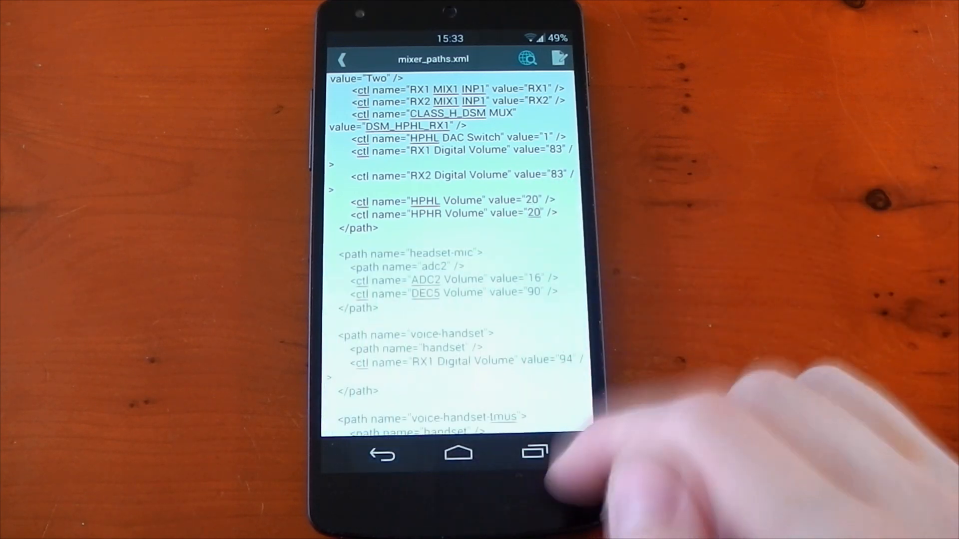
{"action": "scroll", "scroll_direction": "down", "scroll_amount": 3}
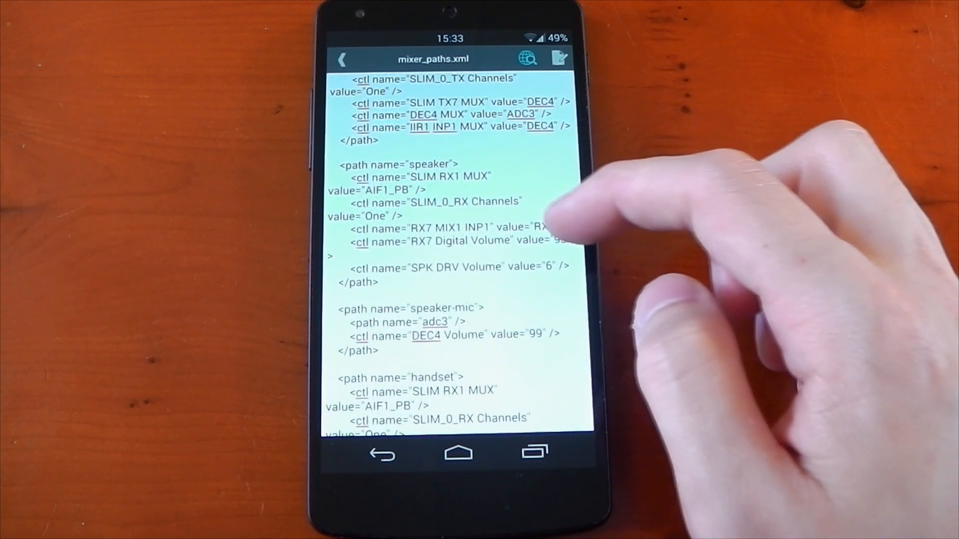
{"action": "scroll", "scroll_direction": "down", "scroll_amount": 3}
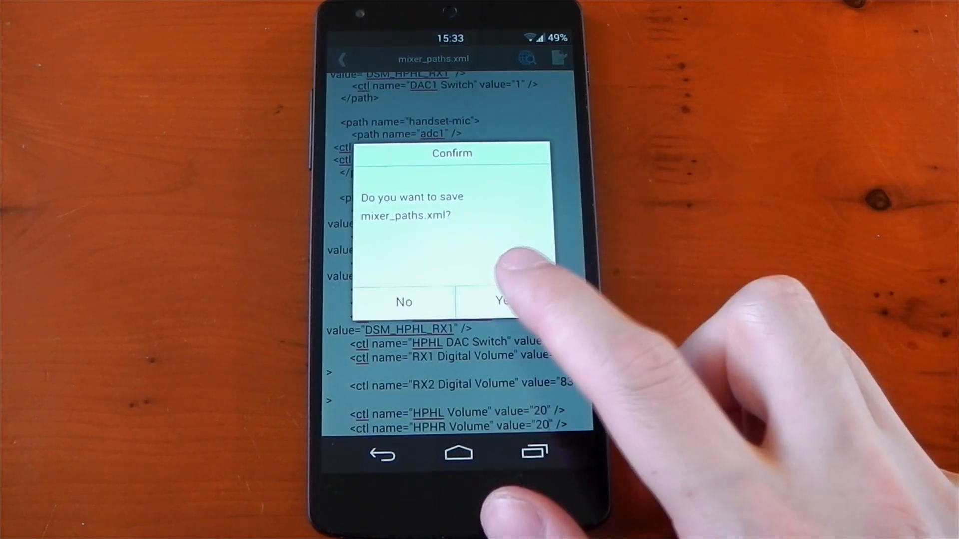
Confirm Yes to save the edited mixer_paths.xml and leave the editor
{"action": "left_click", "coordinate": [504, 301]}
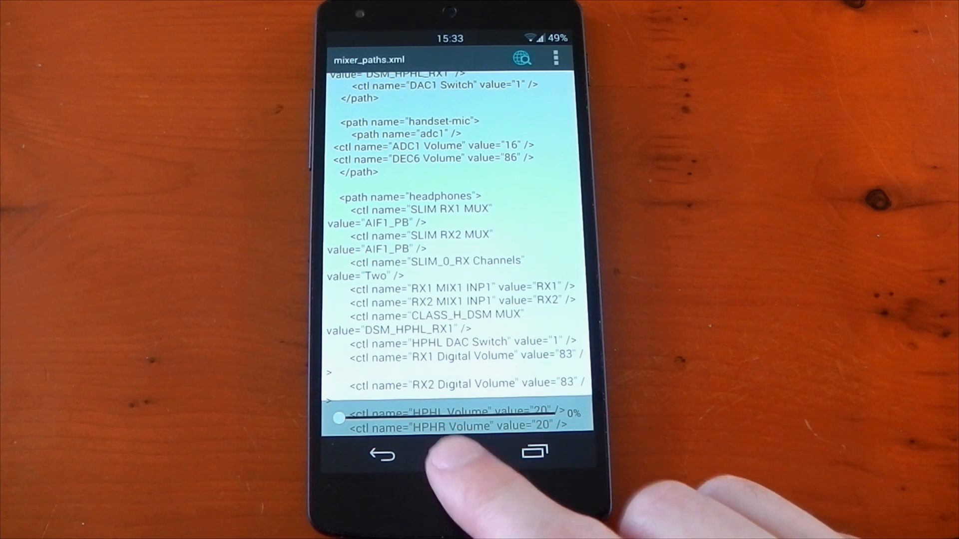
{"action": "left_click", "coordinate": [459, 454]}
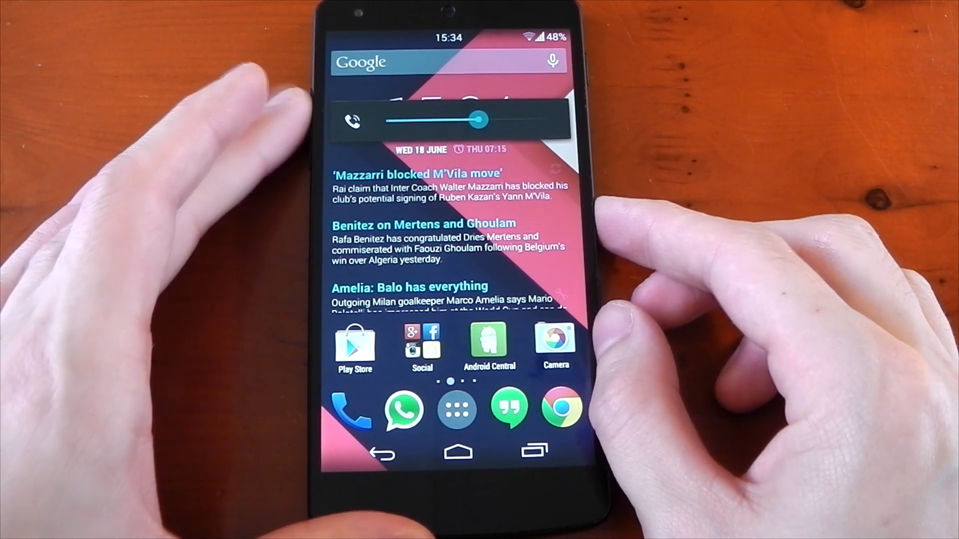
Raise the call volume to maximum, then lower it back to about half
{"action": "left_click_drag", "start_coordinate": [479, 118], "coordinate": [545, 118]}
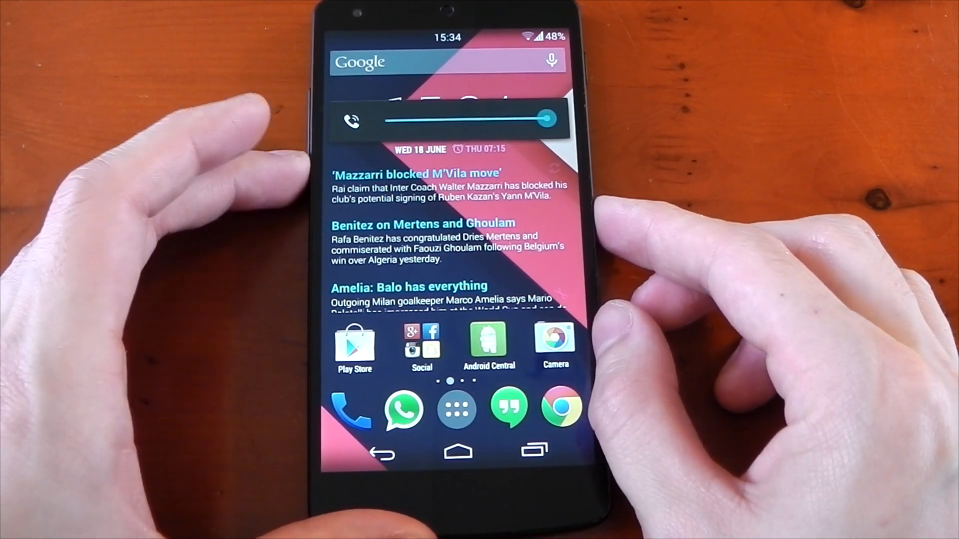
{"action": "left_click_drag", "start_coordinate": [544, 118], "coordinate": [453, 119]}
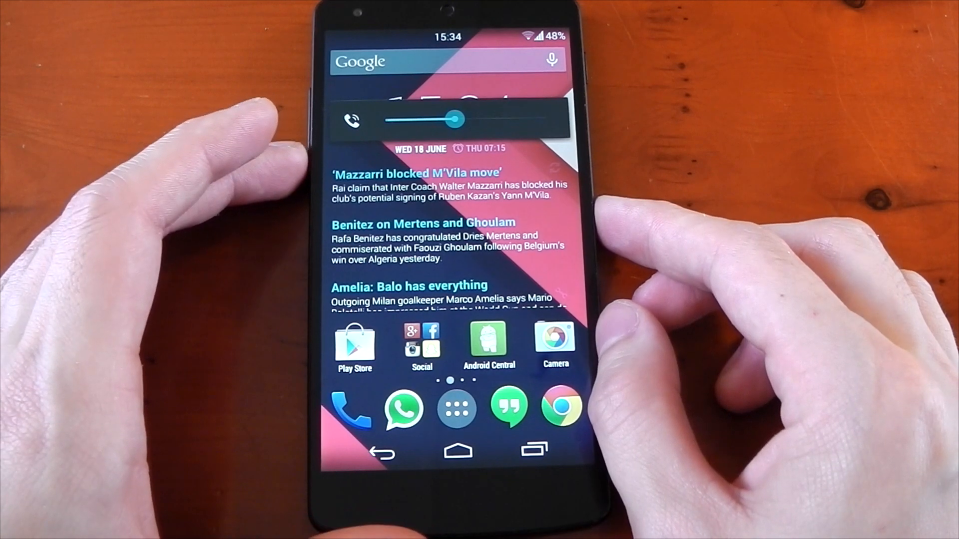